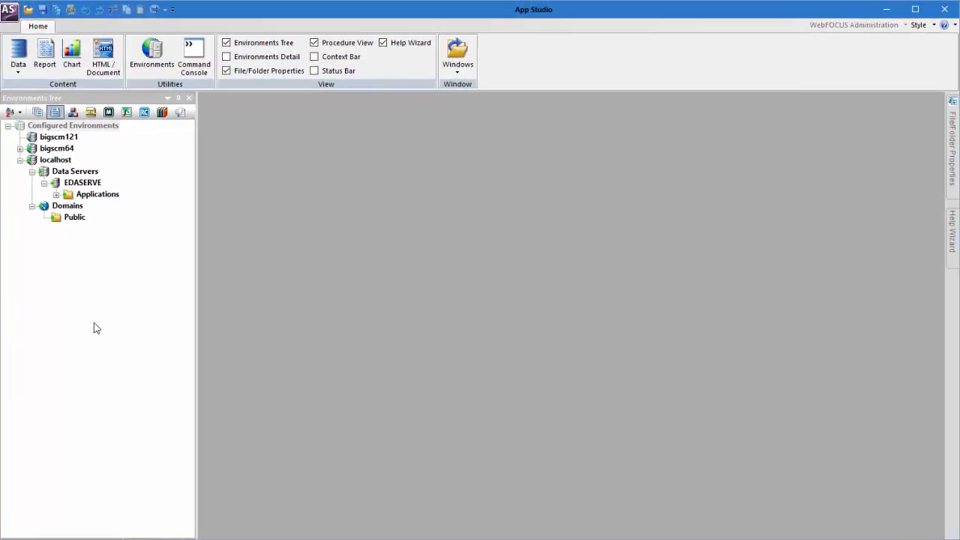
- Show the Environments Tree's Floating, Docking, Auto Hide and Hide placement options
{"action": "left_click", "coordinate": [74, 125]}
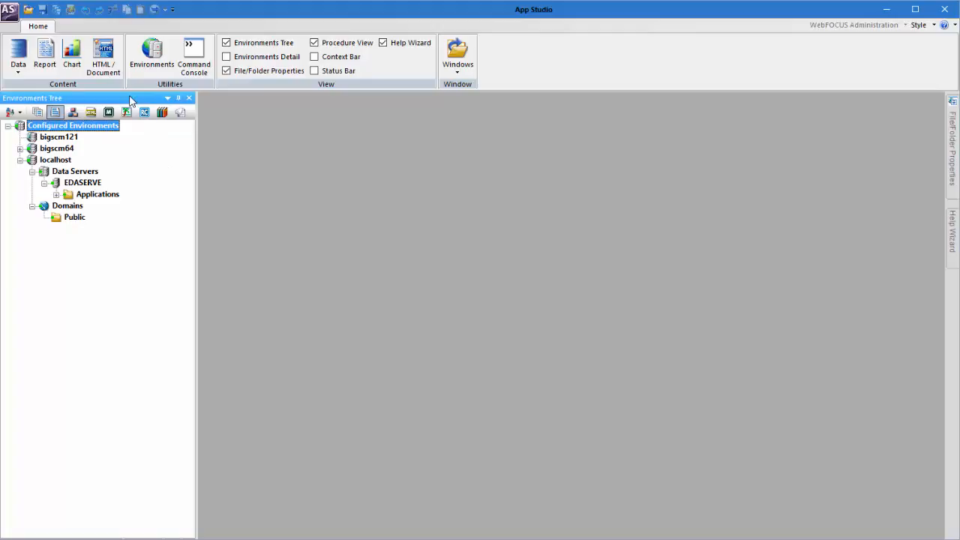
{"action": "left_click", "coordinate": [168, 98]}
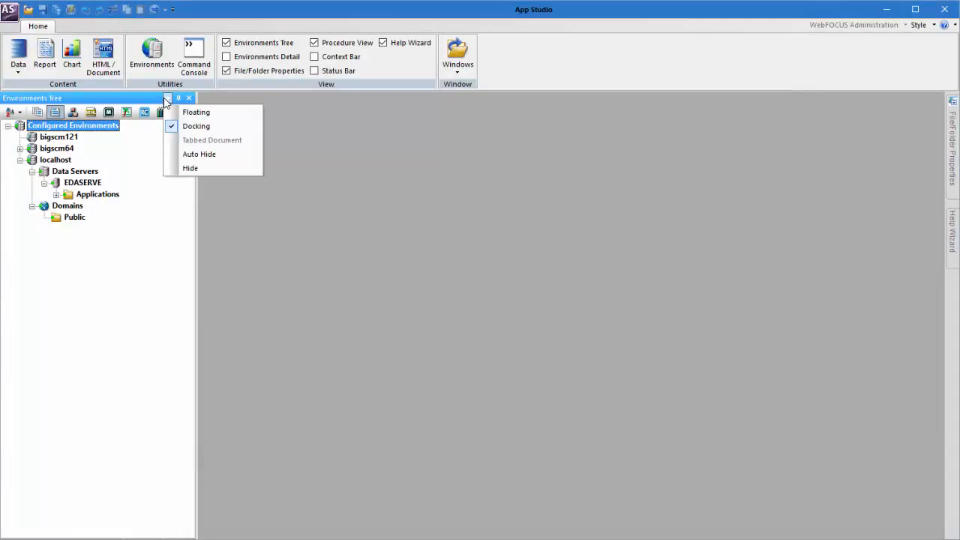
- Undock the Environments Tree as a floating window
{"action": "left_click", "coordinate": [196, 111]}
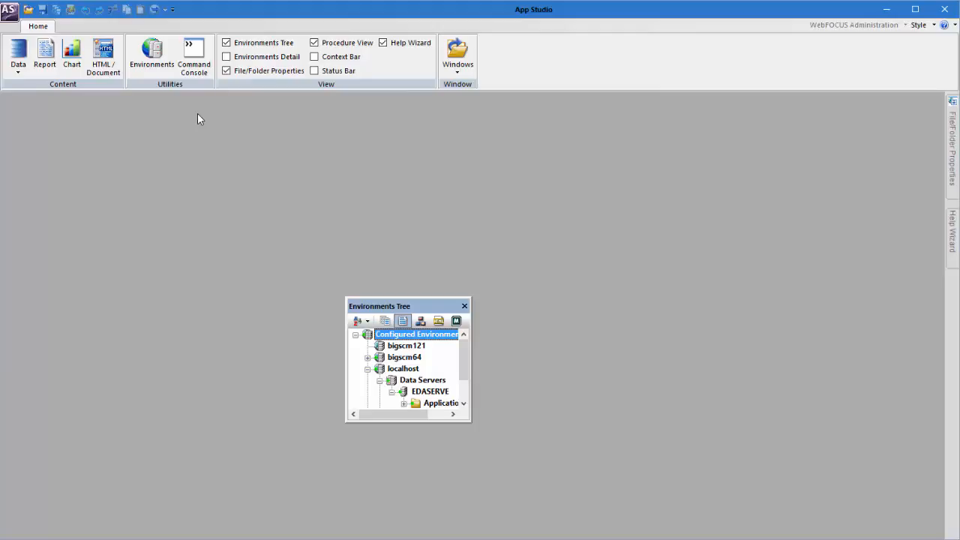
{"action": "mouse_move", "coordinate": [213, 123]}
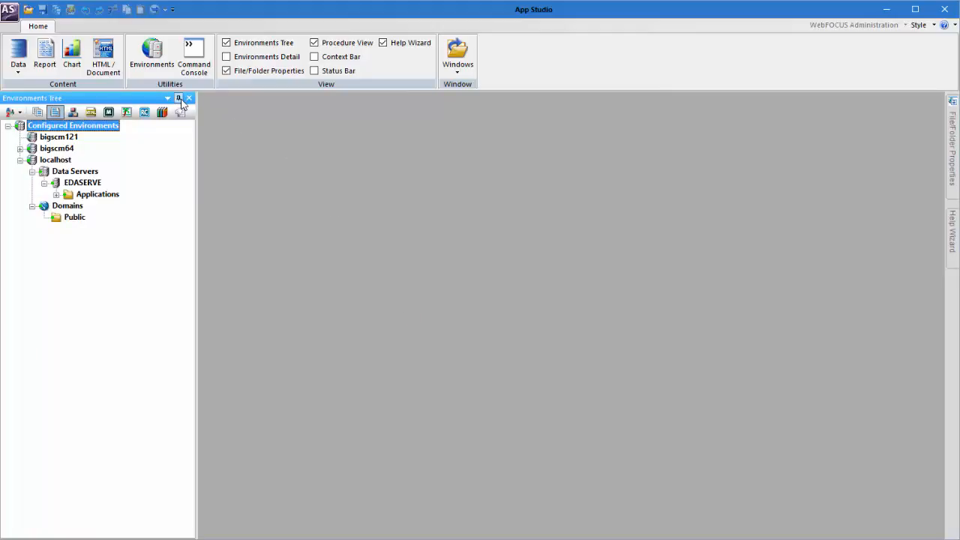
- Switch the Environments Tree panel to Auto Hide
{"action": "left_click", "coordinate": [179, 98]}
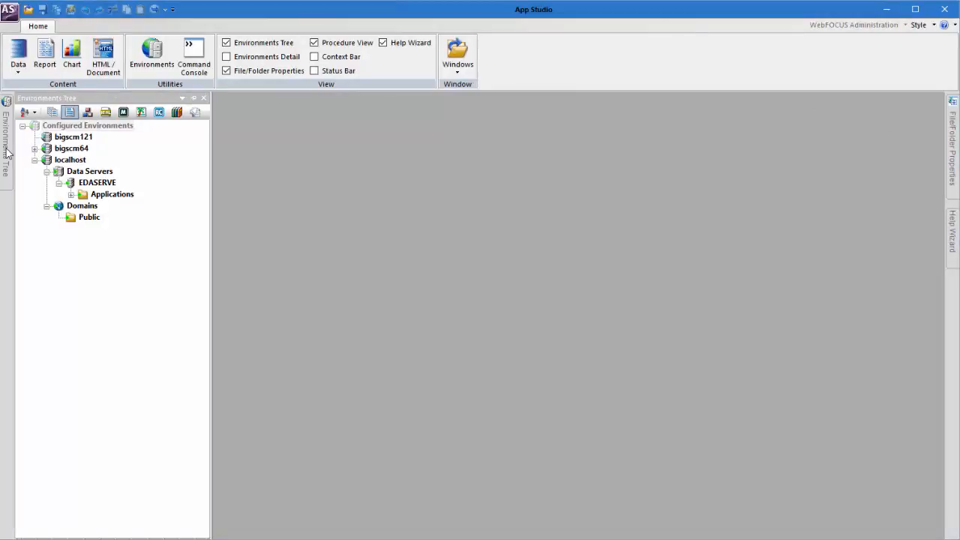
{"action": "mouse_move", "coordinate": [193, 193]}
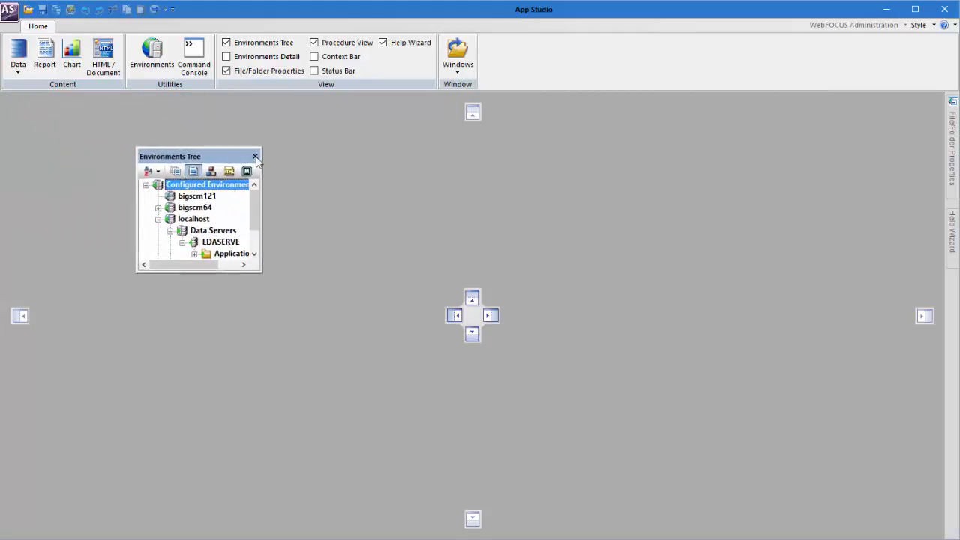
- Dock the Environments Tree on the left and tab File/Folder Properties beside it
{"action": "left_click_drag", "start_coordinate": [170, 156], "coordinate": [236, 161]}
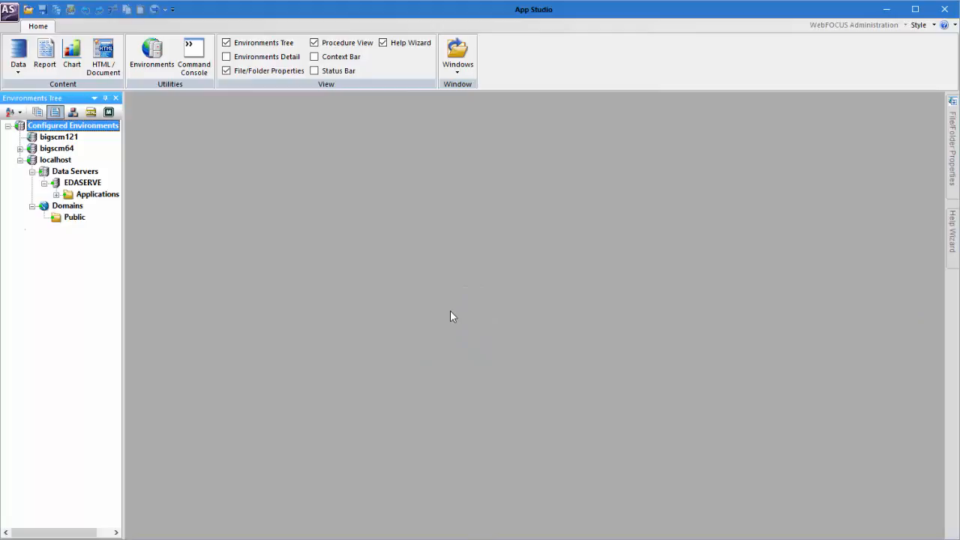
{"action": "left_click_drag", "start_coordinate": [122, 255], "coordinate": [217, 255]}
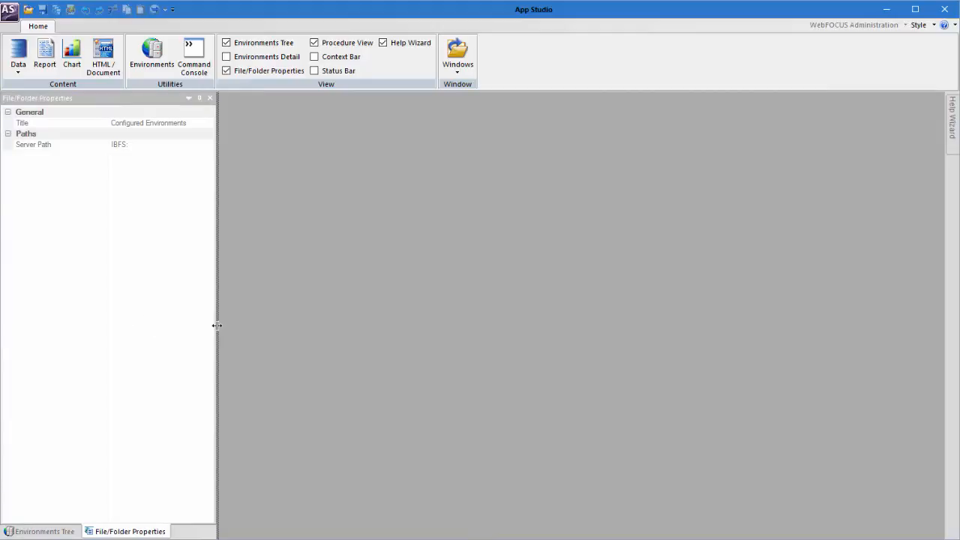
- Drag the left panel group's splitter rightward in two moves to widen it
{"action": "left_click_drag", "start_coordinate": [218, 326], "coordinate": [228, 326]}
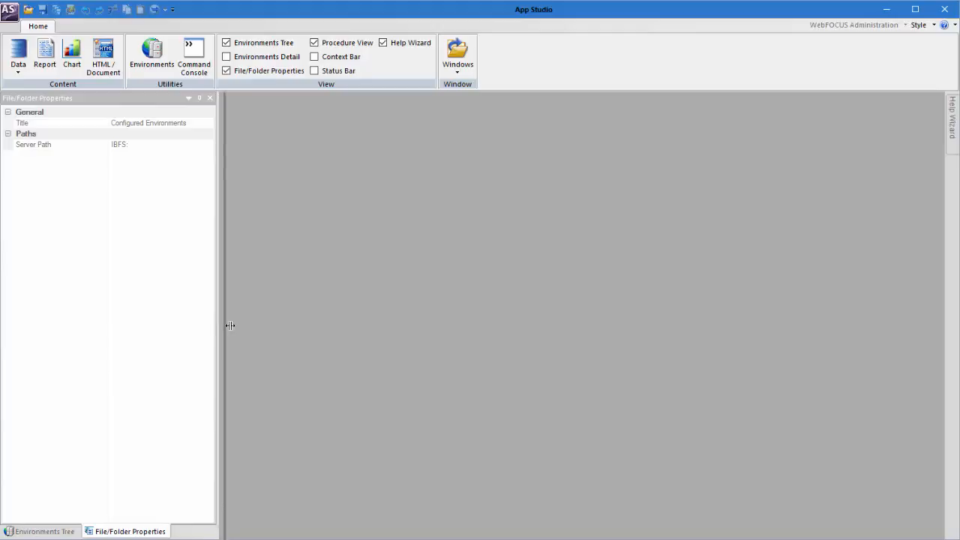
{"action": "left_click_drag", "start_coordinate": [217, 327], "coordinate": [252, 327]}
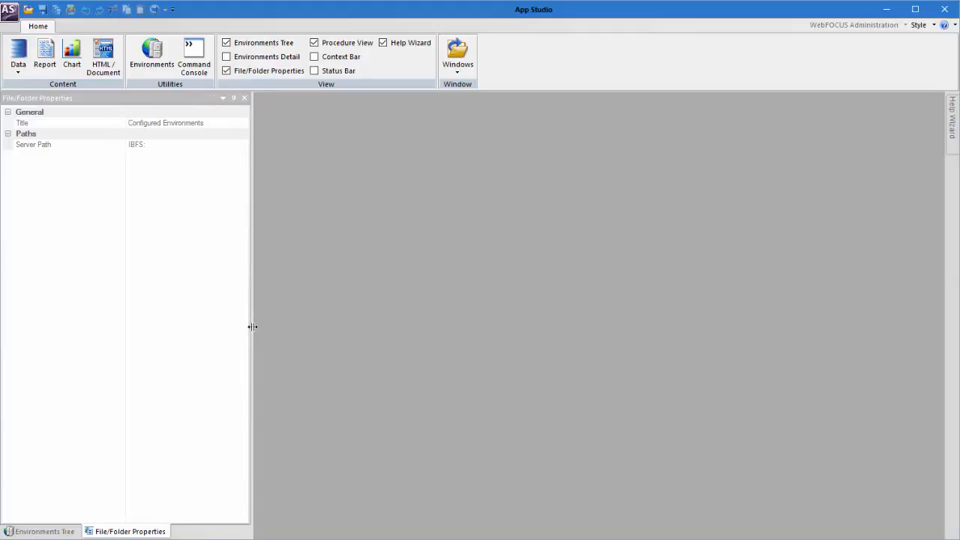
{"action": "mouse_move", "coordinate": [244, 98]}
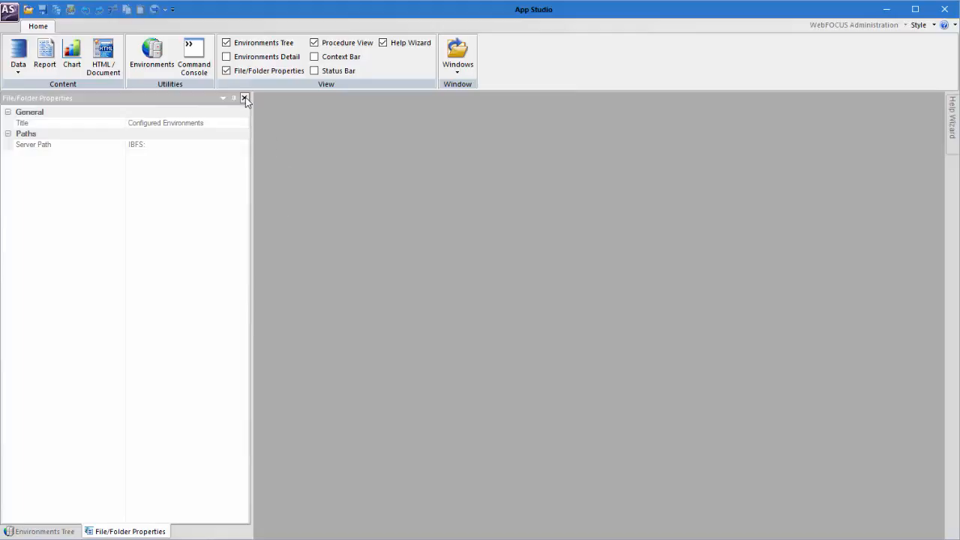
- Close File/Folder Properties, toggle the Environments Tree off and on, and open htmlpage1
{"action": "left_click", "coordinate": [245, 99]}
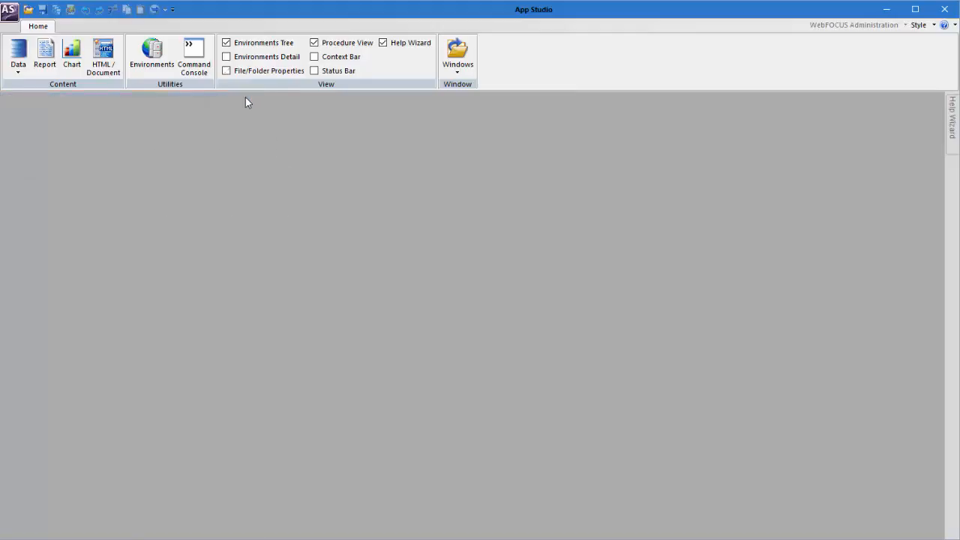
{"action": "left_click", "coordinate": [226, 42]}
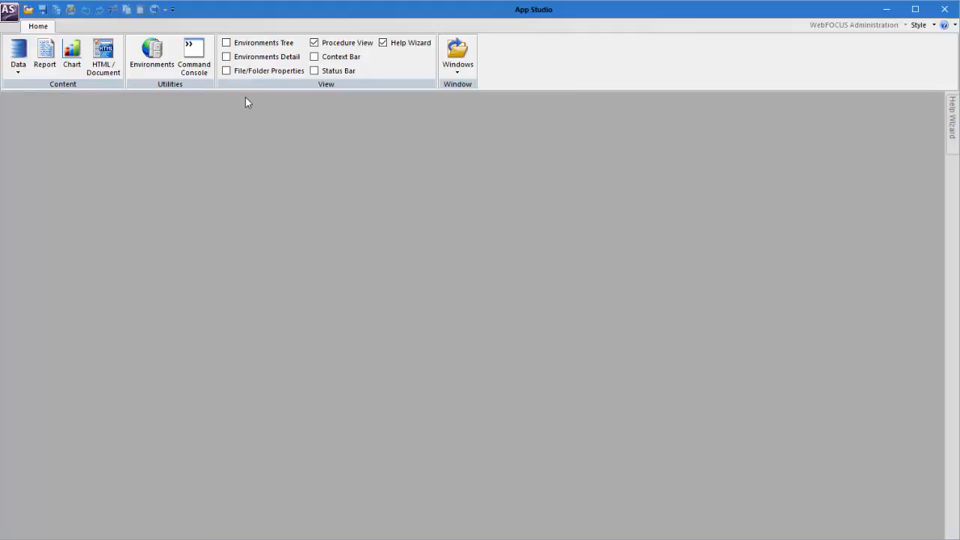
{"action": "mouse_move", "coordinate": [255, 115]}
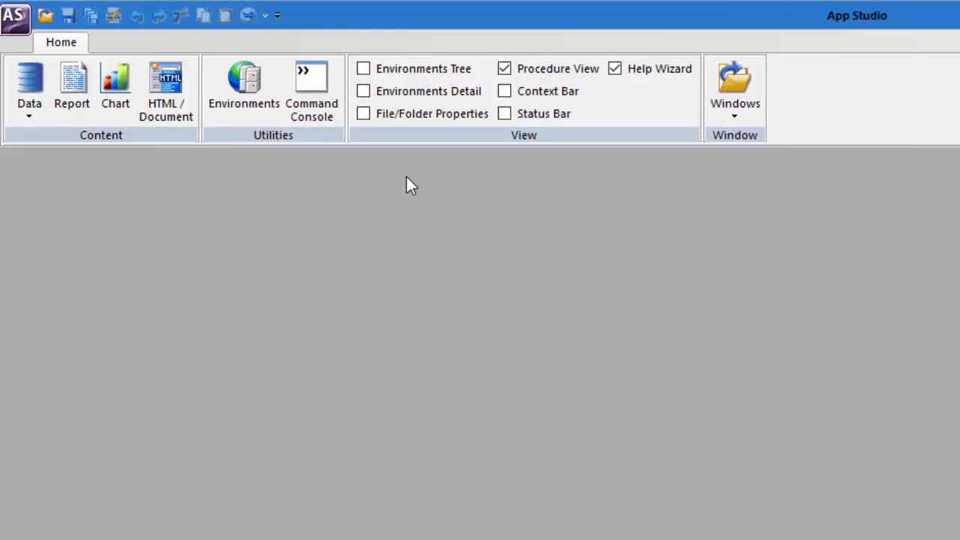
{"action": "mouse_move", "coordinate": [424, 165]}
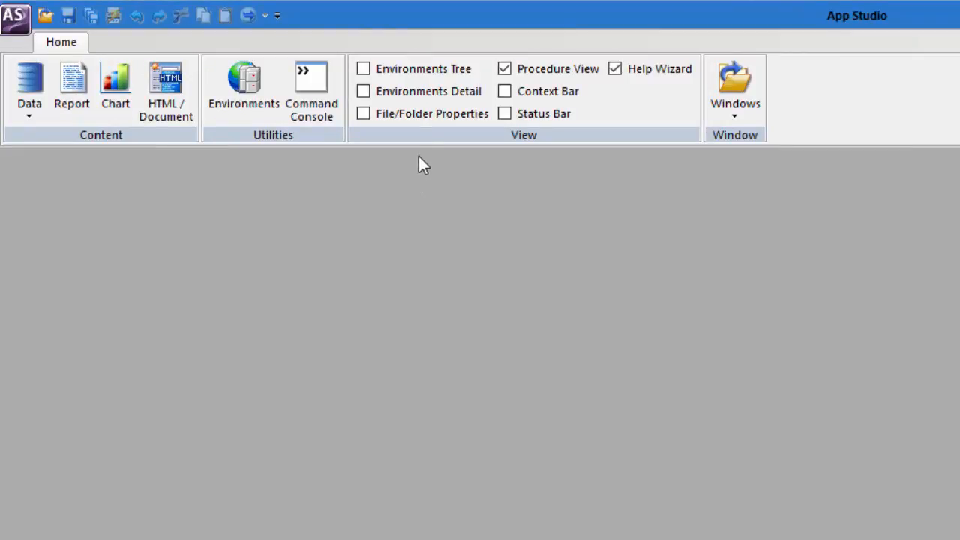
{"action": "left_click", "coordinate": [363, 68]}
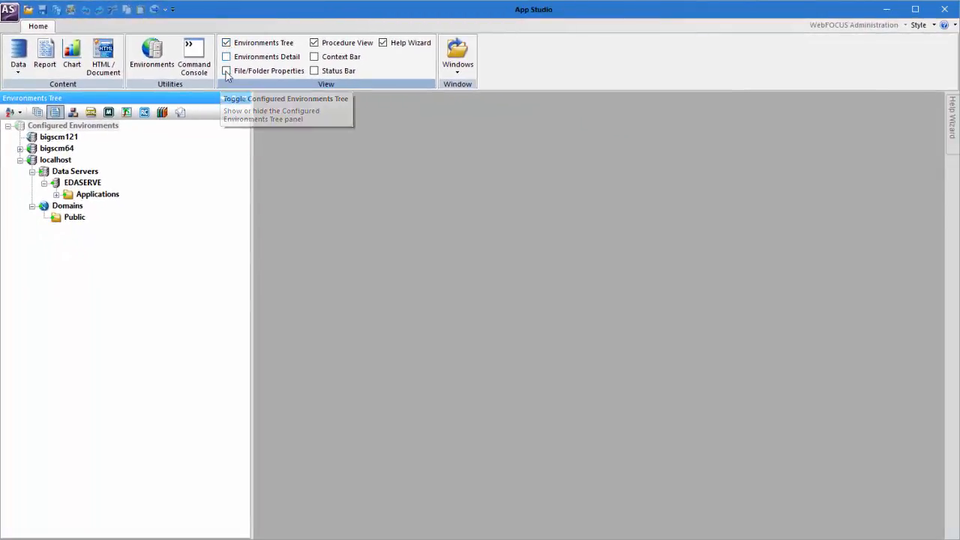
{"action": "left_click", "coordinate": [102, 58]}
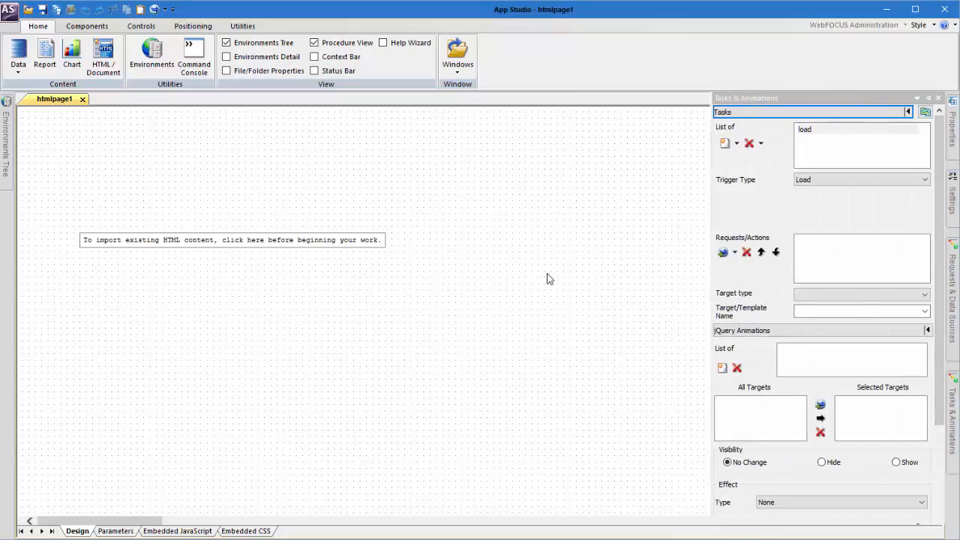
- Auto-hide Tasks & Animations and show the Utilities tab's View panel checkboxes
{"action": "left_click", "coordinate": [938, 98]}
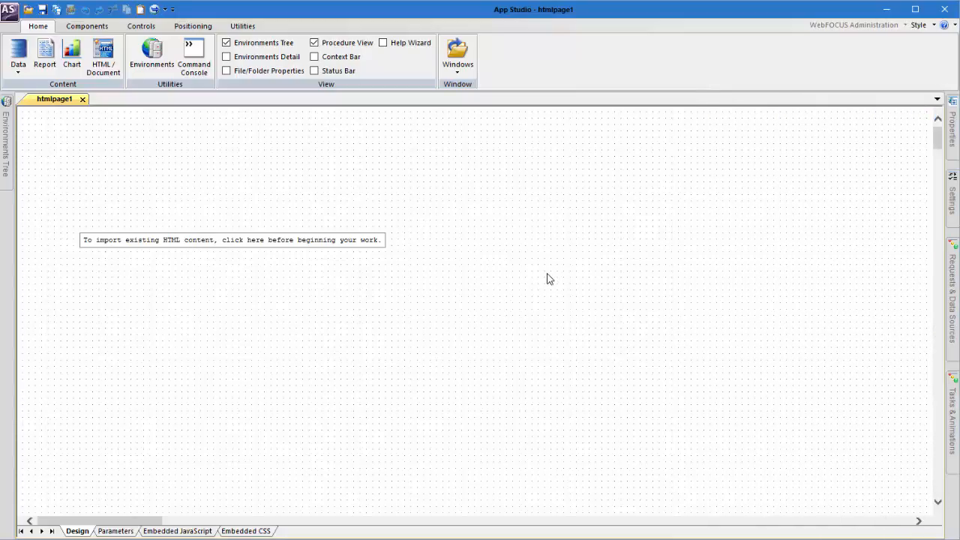
{"action": "left_click", "coordinate": [243, 26]}
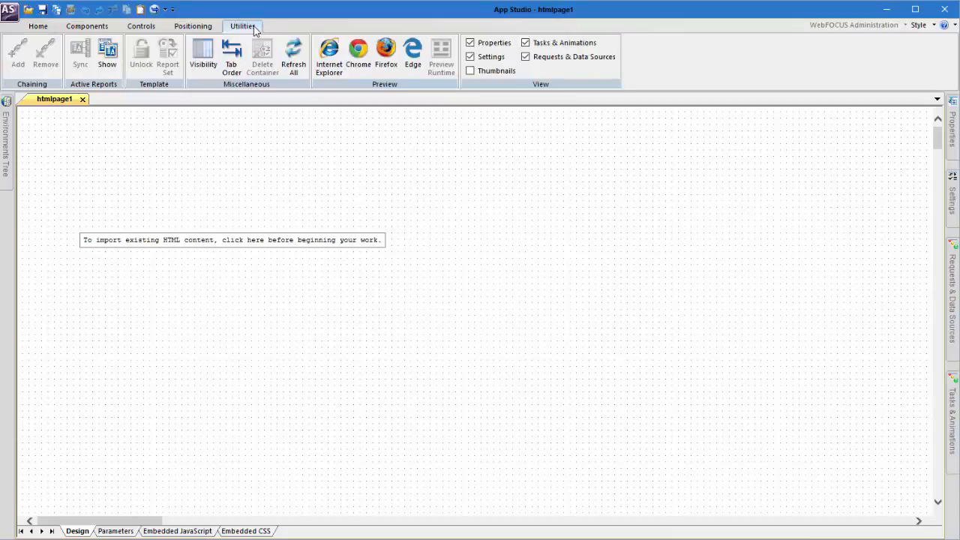